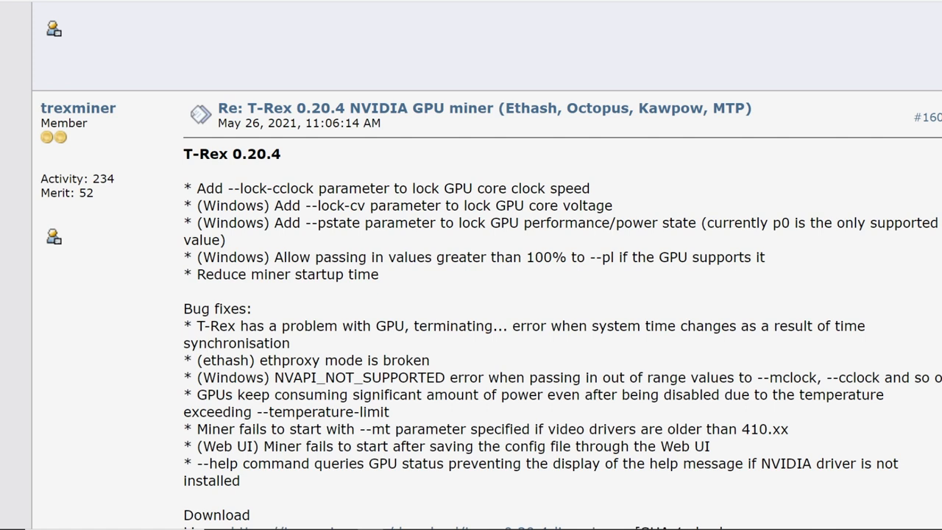
mouse_move(234, 146)
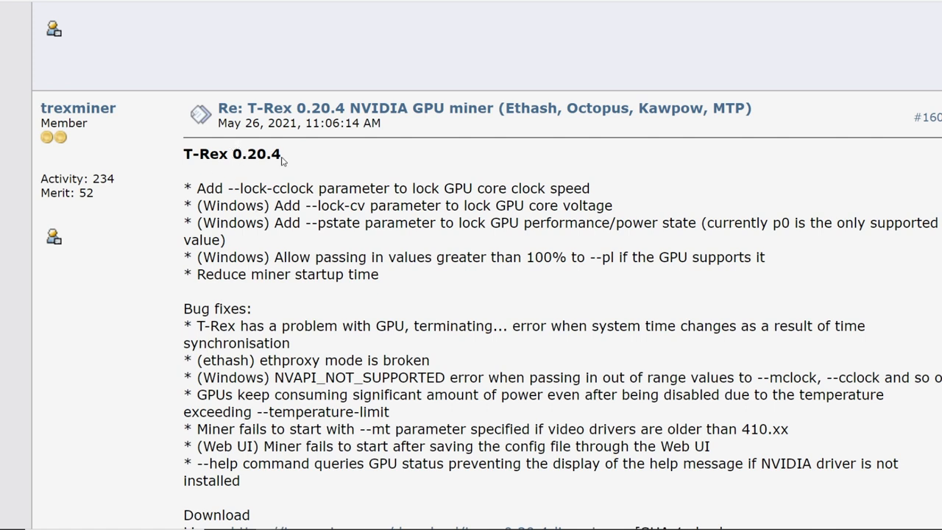
mouse_move(287, 135)
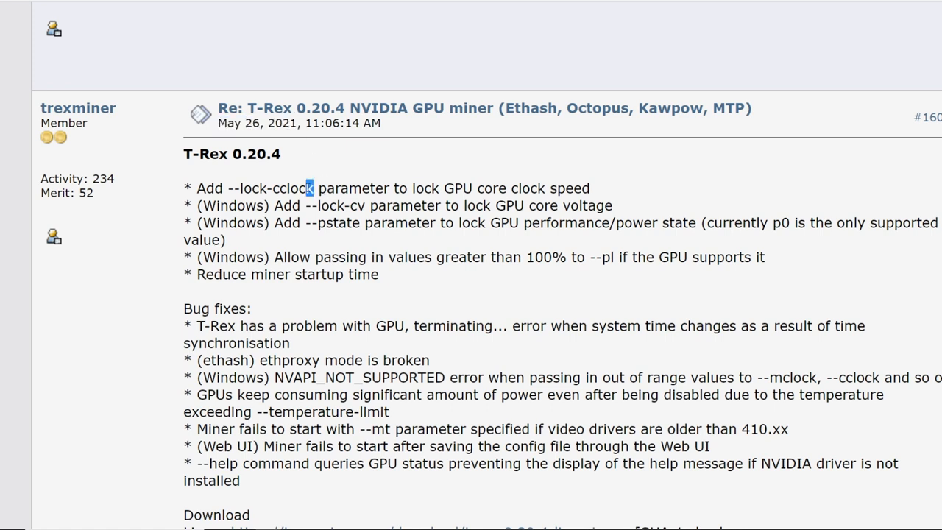
- Highlight the --lock-cclock parameter in the T-Rex release notes
double_click(272, 189)
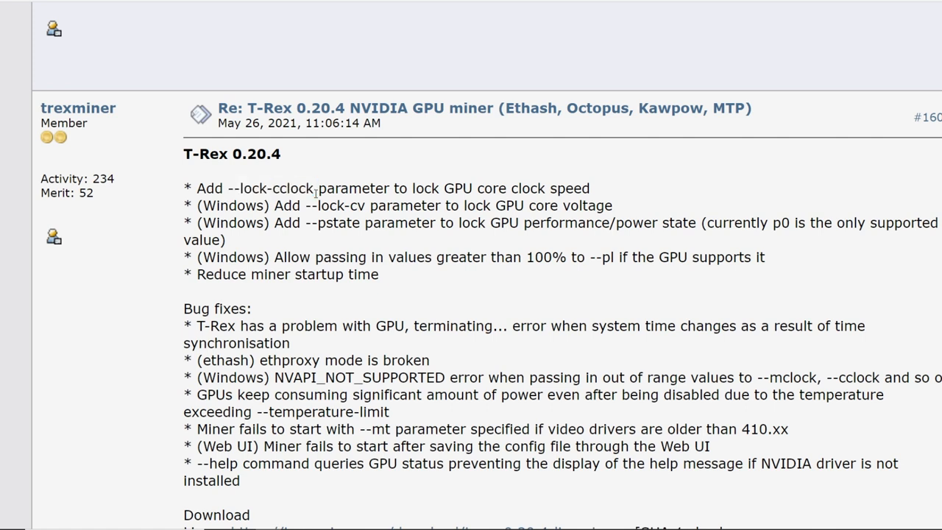
left_click_drag(440, 188, 590, 188)
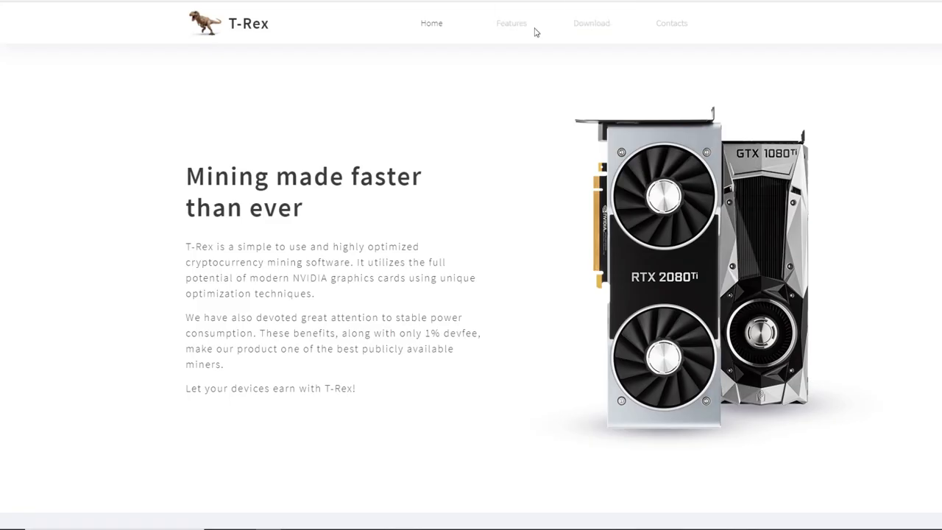
mouse_move(433, 132)
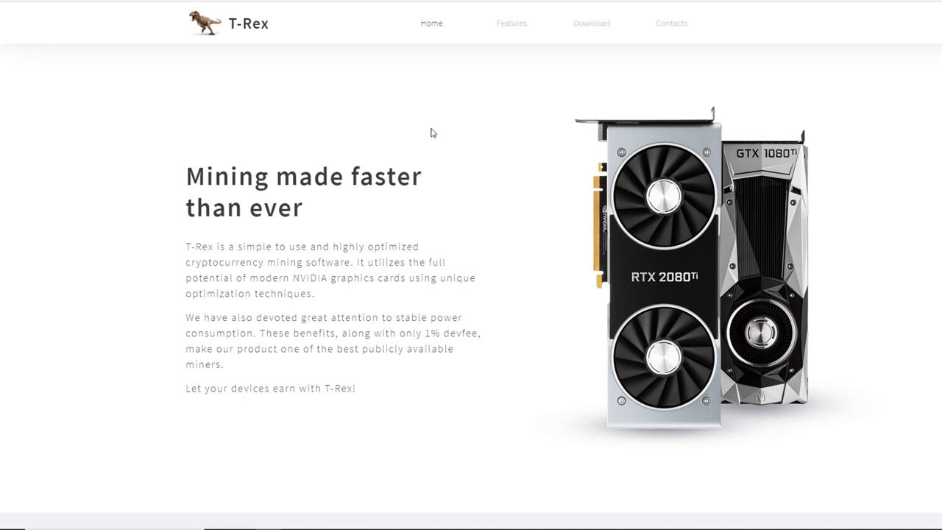
mouse_move(424, 134)
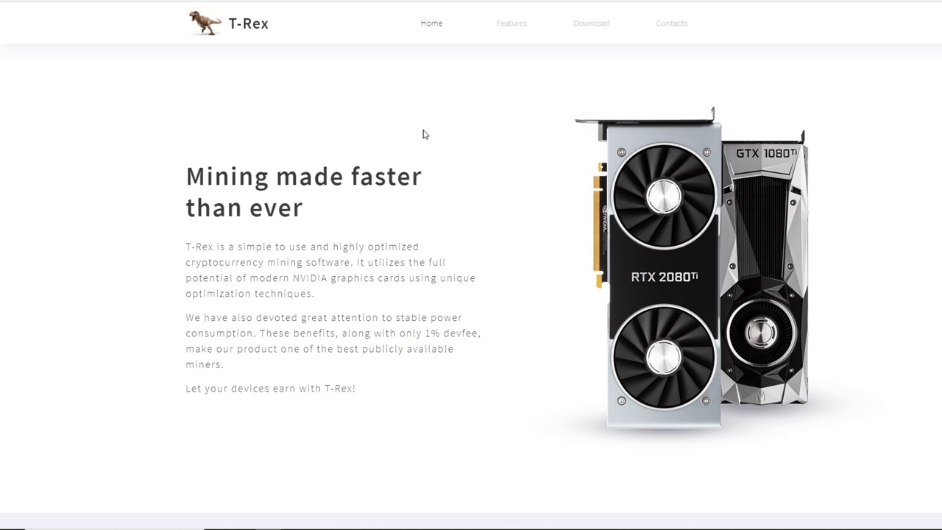
mouse_move(448, 142)
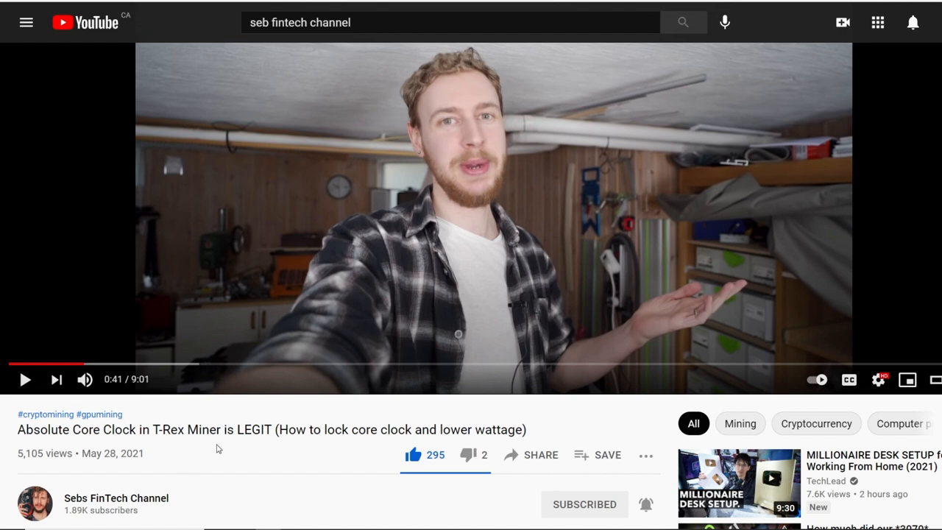
mouse_move(208, 480)
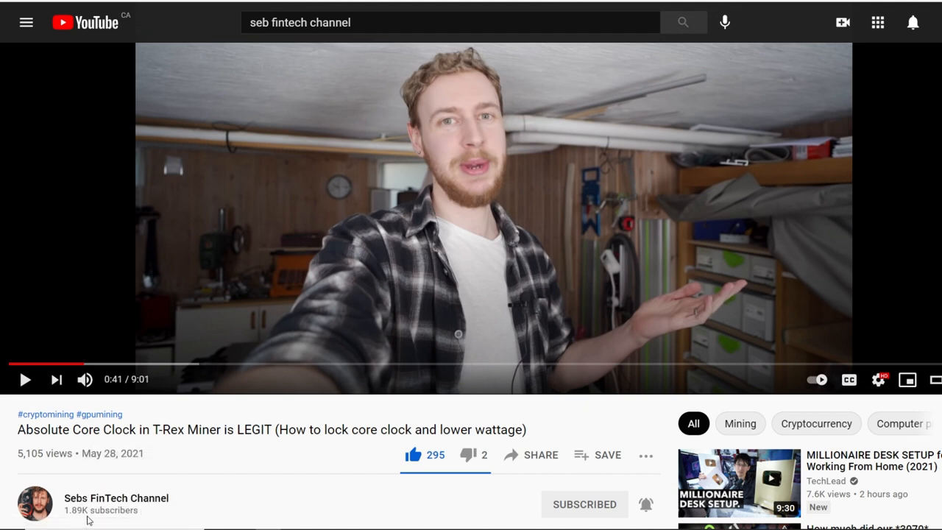
mouse_move(238, 490)
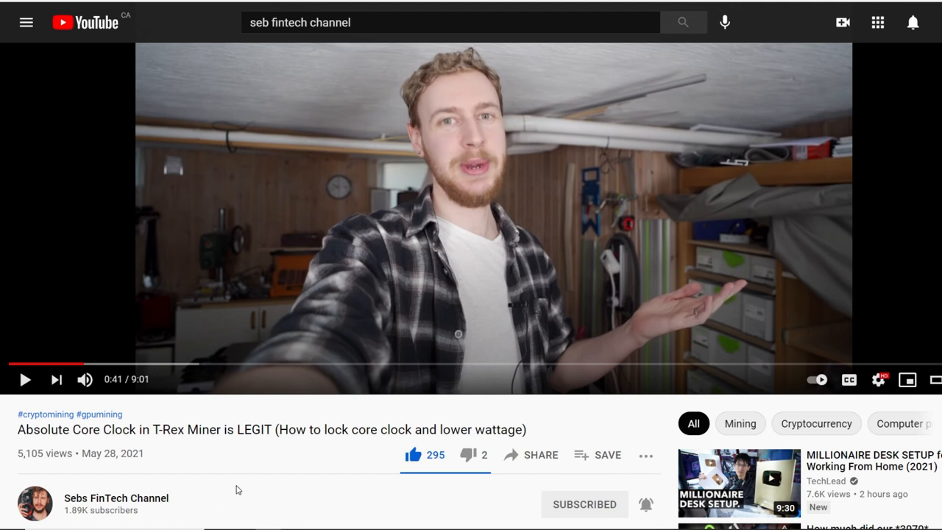
mouse_move(229, 442)
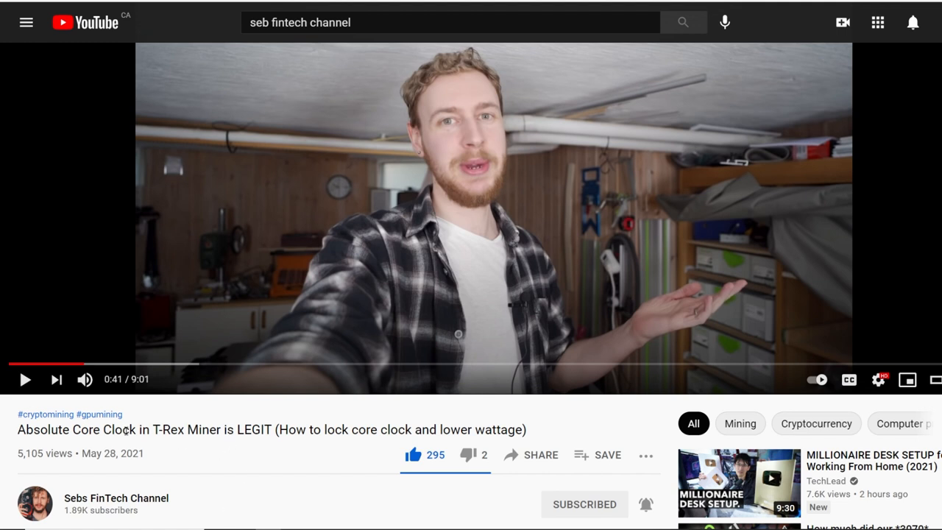
- Scrub the 'Absolute Core Clock in T-Rex Miner is LEGIT' video to 8:06 of 9:01
left_click_drag(41, 429, 387, 429)
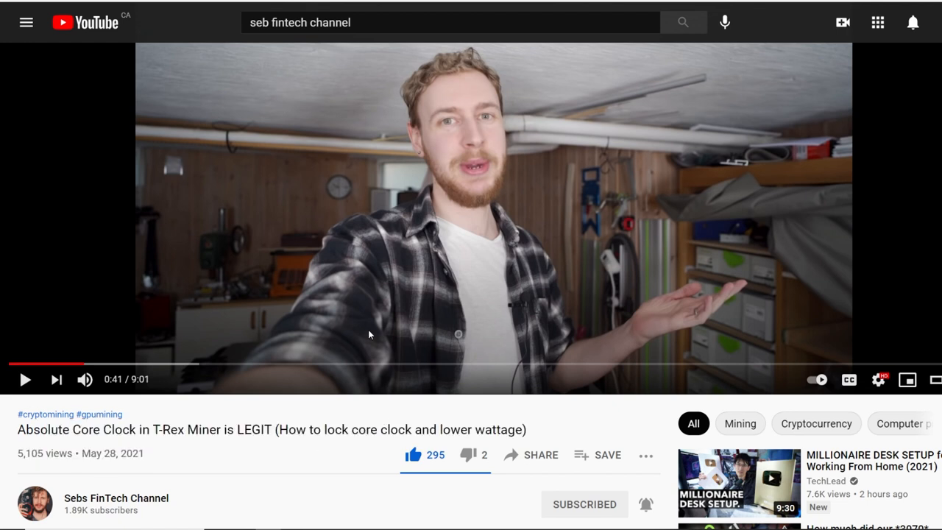
mouse_move(474, 364)
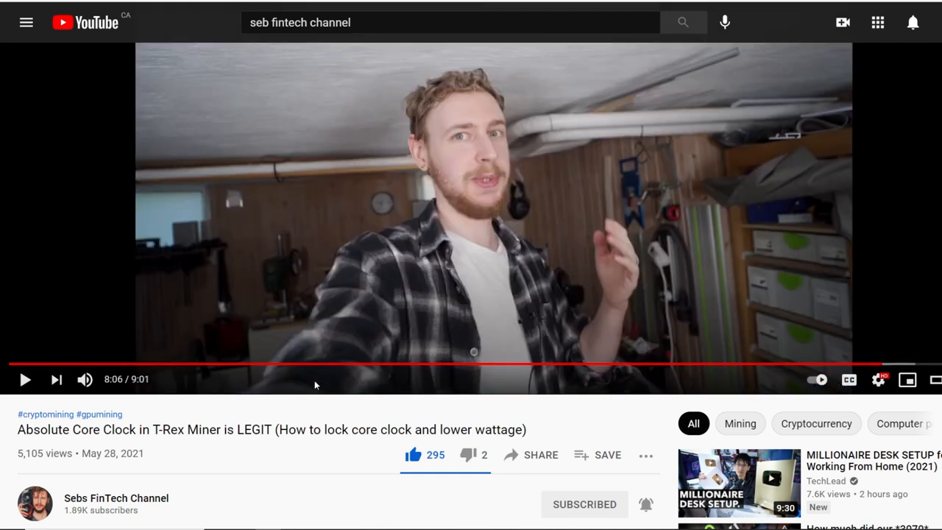
mouse_move(88, 364)
type("absolute core lcok")
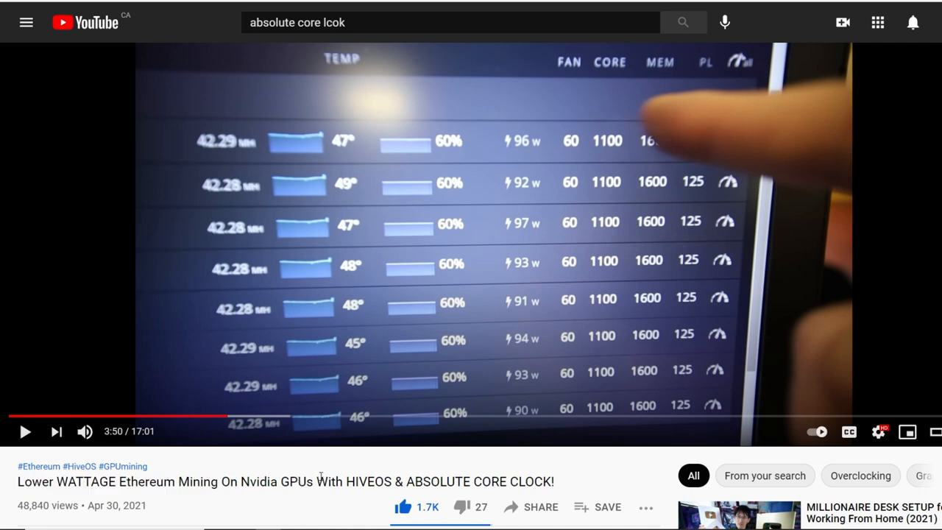
mouse_move(518, 434)
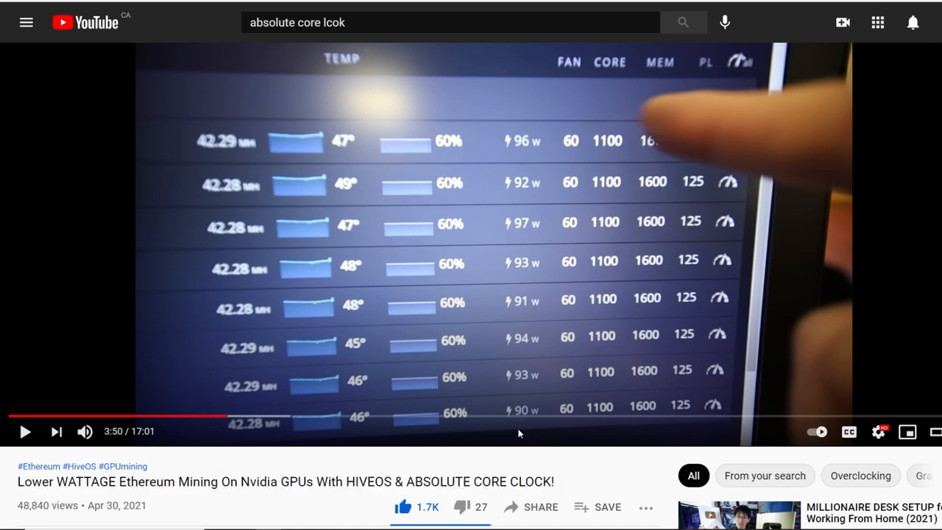
mouse_move(464, 336)
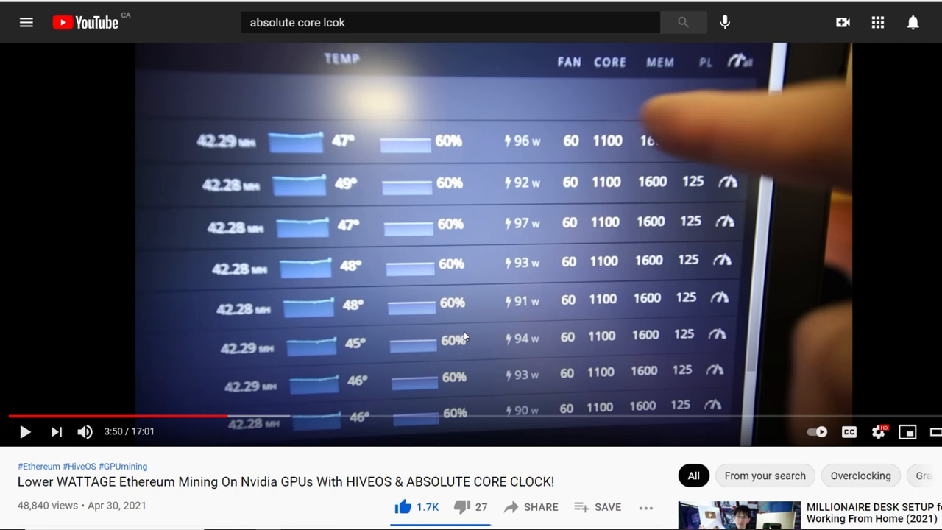
mouse_move(192, 382)
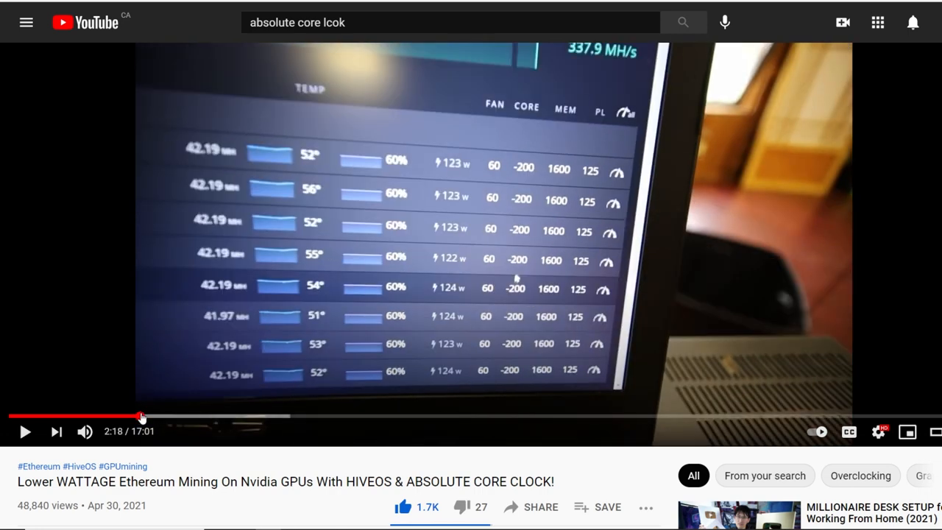
mouse_move(219, 224)
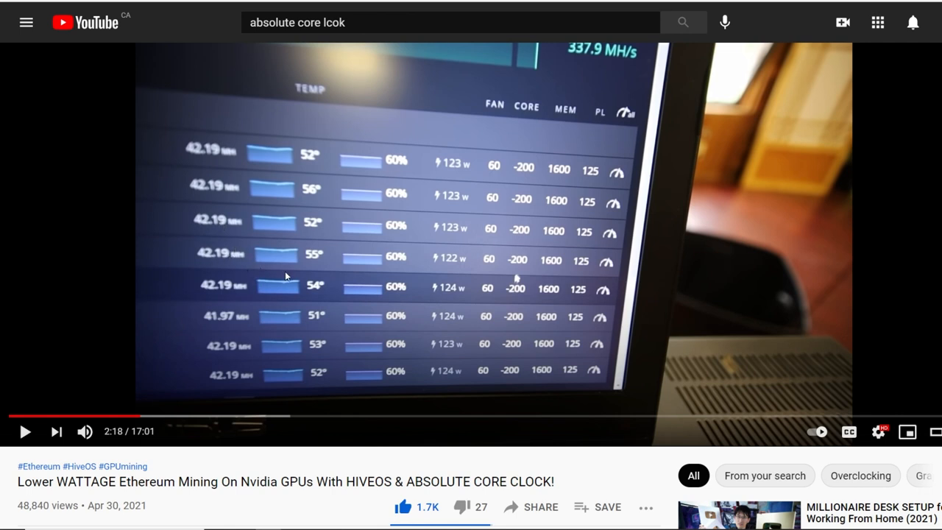
mouse_move(235, 195)
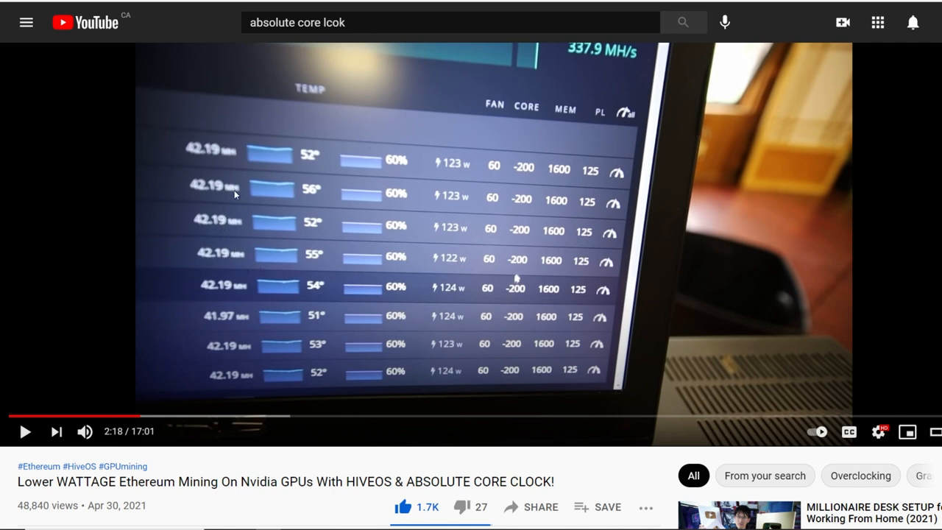
mouse_move(196, 155)
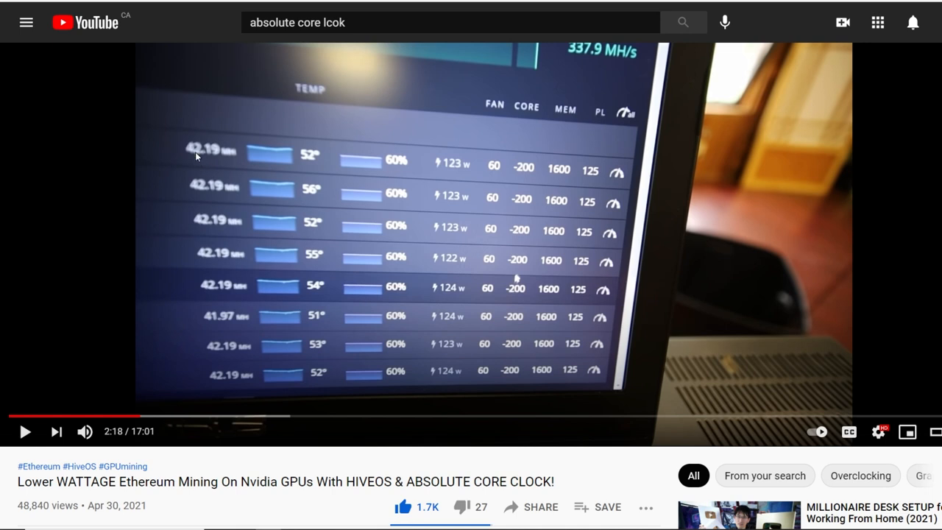
mouse_move(238, 257)
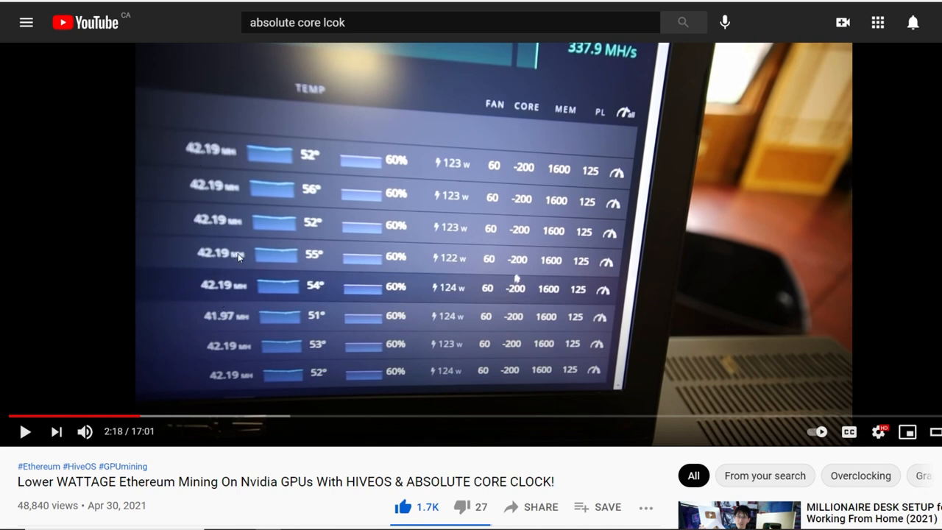
mouse_move(439, 177)
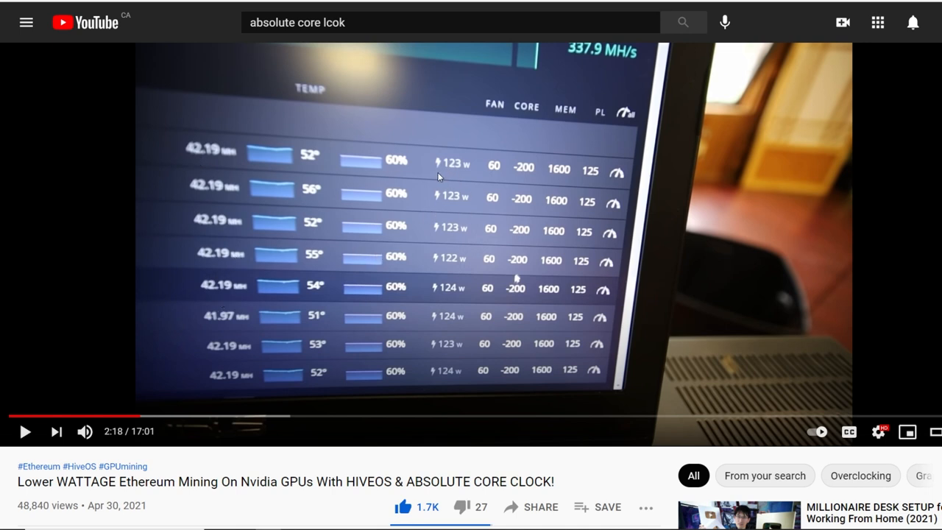
mouse_move(402, 402)
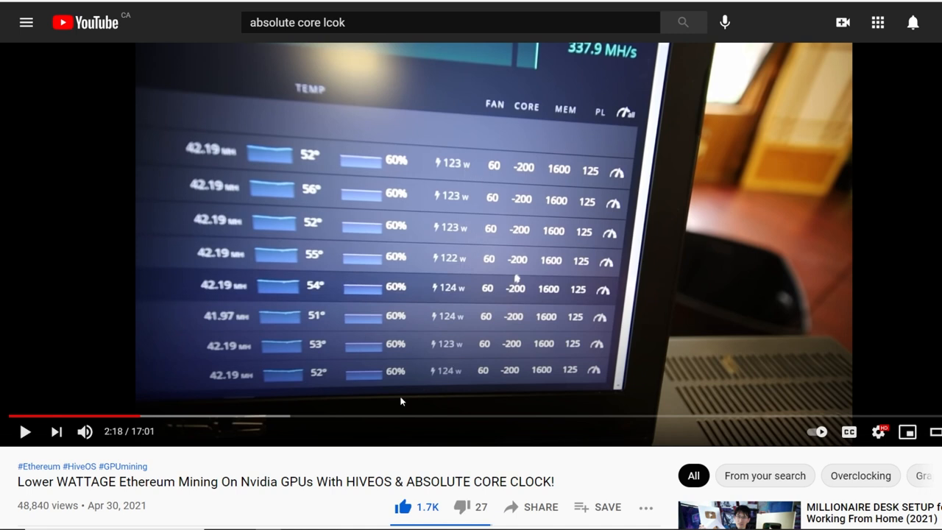
mouse_move(230, 418)
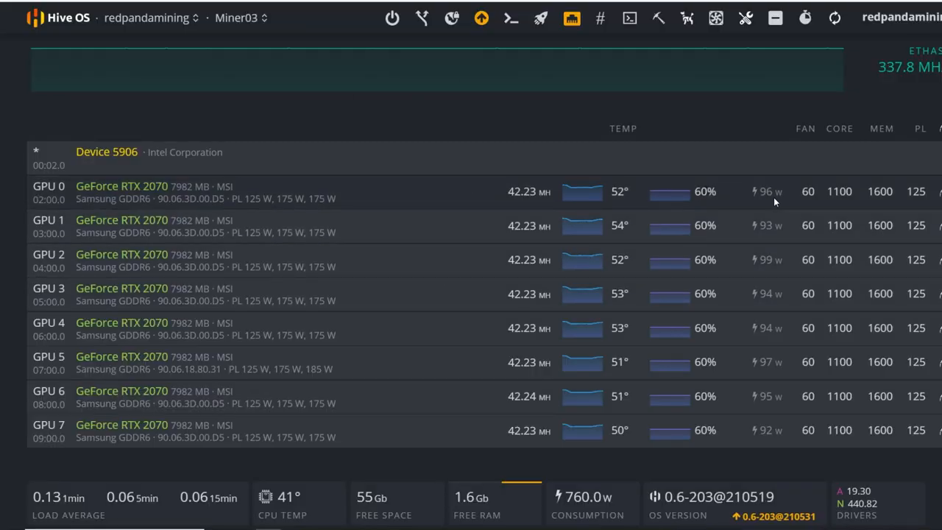
mouse_move(787, 300)
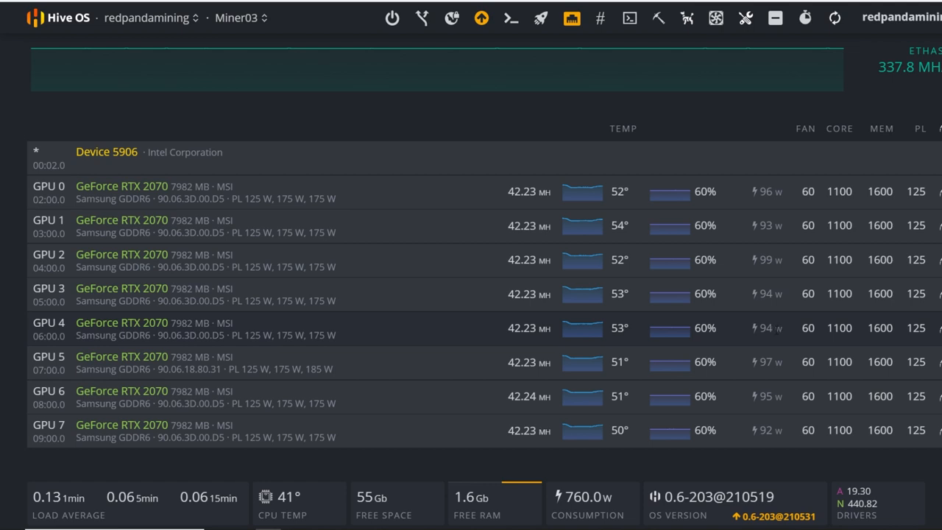
mouse_move(618, 450)
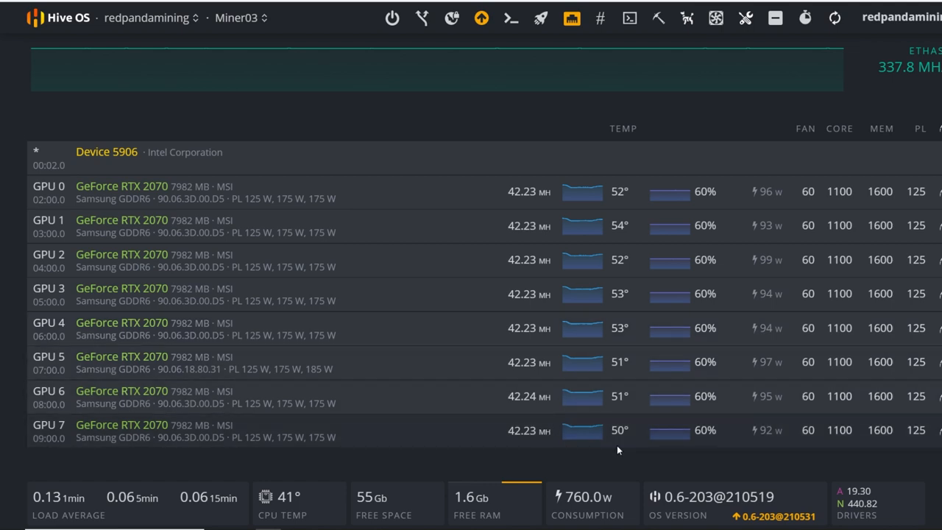
mouse_move(596, 447)
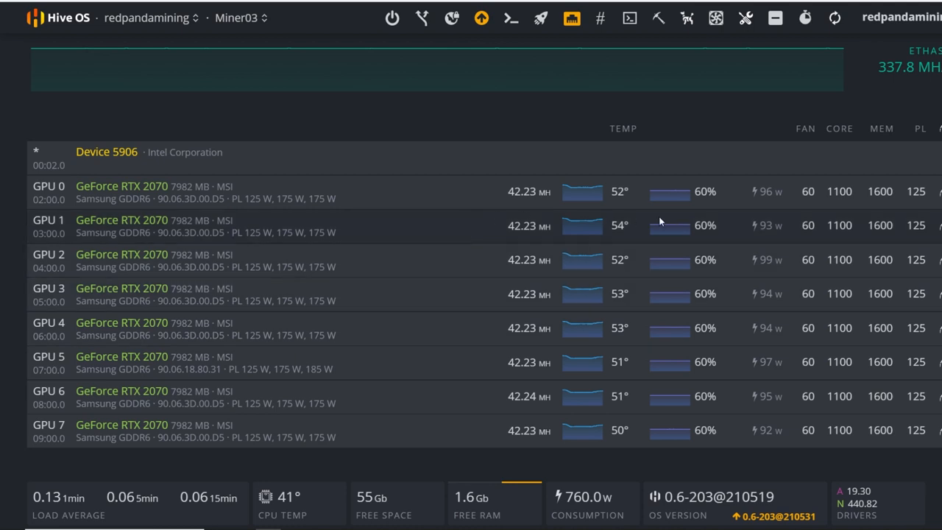
mouse_move(689, 237)
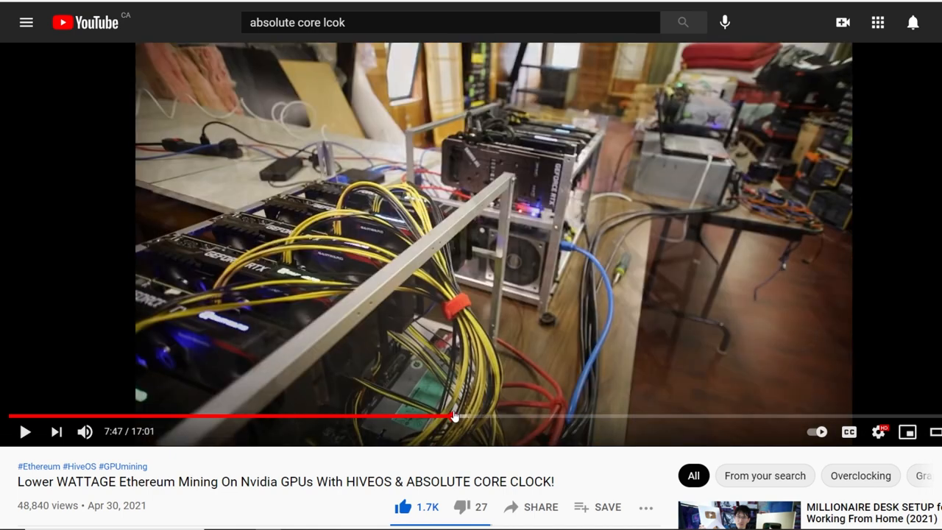
- Seek the video back to about 7:24, where rigs run core 1100 at ~116 W
left_click(434, 417)
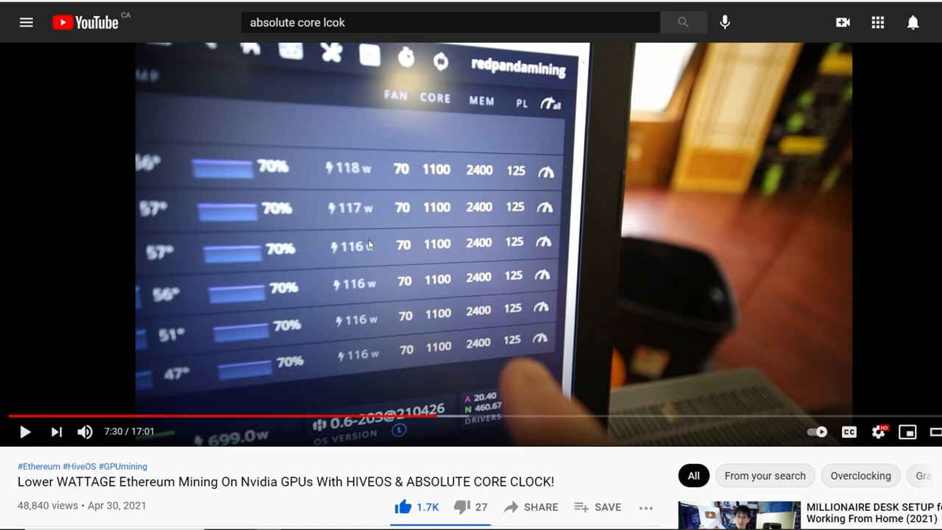
mouse_move(357, 382)
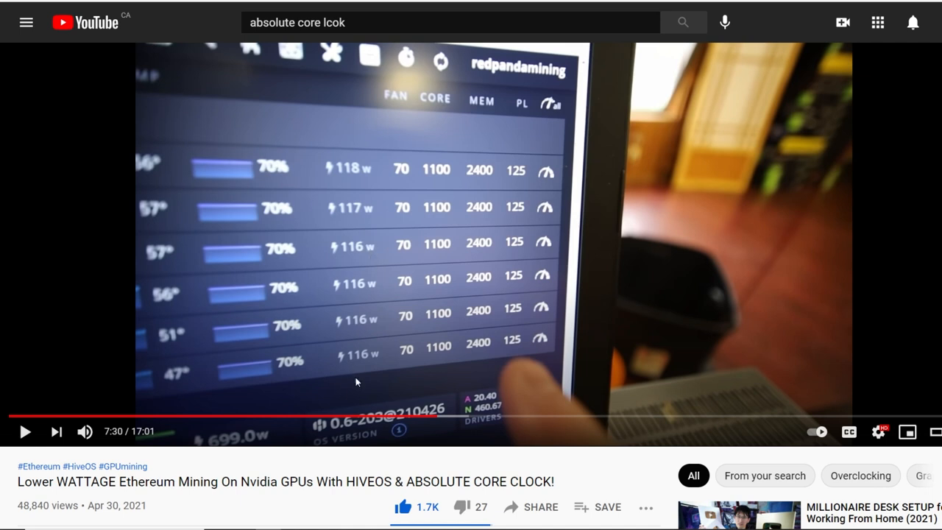
mouse_move(331, 494)
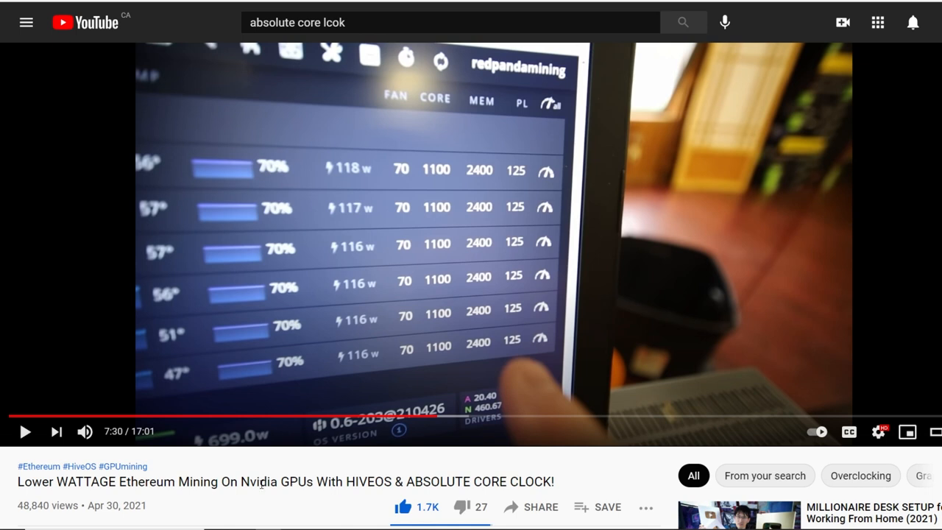
mouse_move(434, 420)
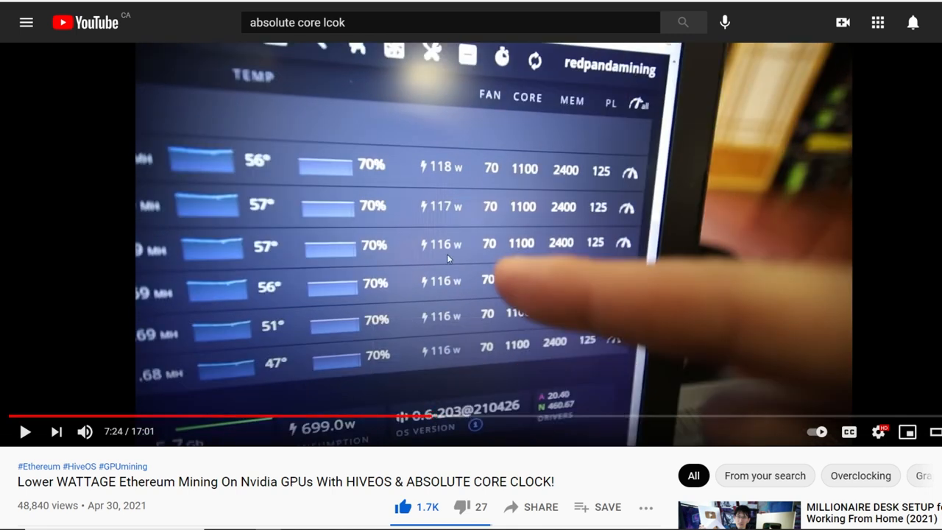
mouse_move(427, 418)
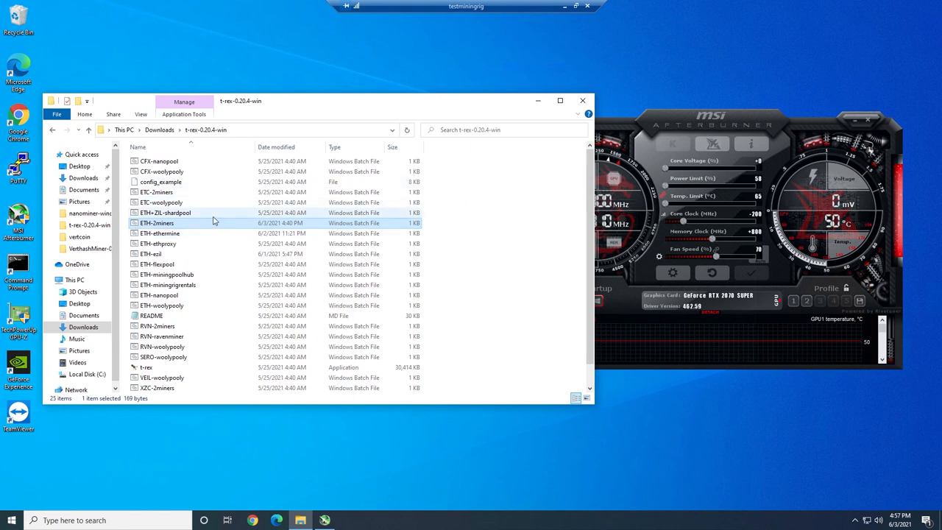
- Open ETH-2miners.bat in Notepad and append --lock-cclock after '-w rig0'
left_click(206, 129)
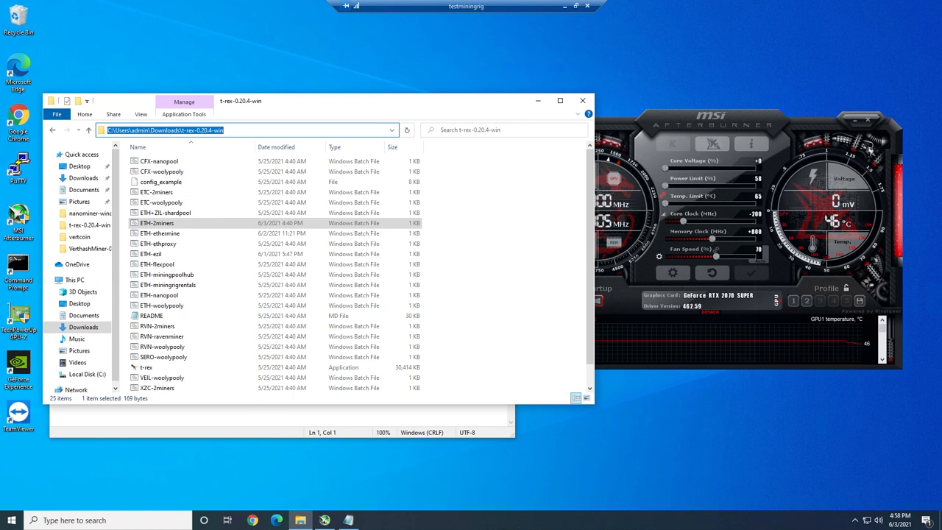
double_click(156, 222)
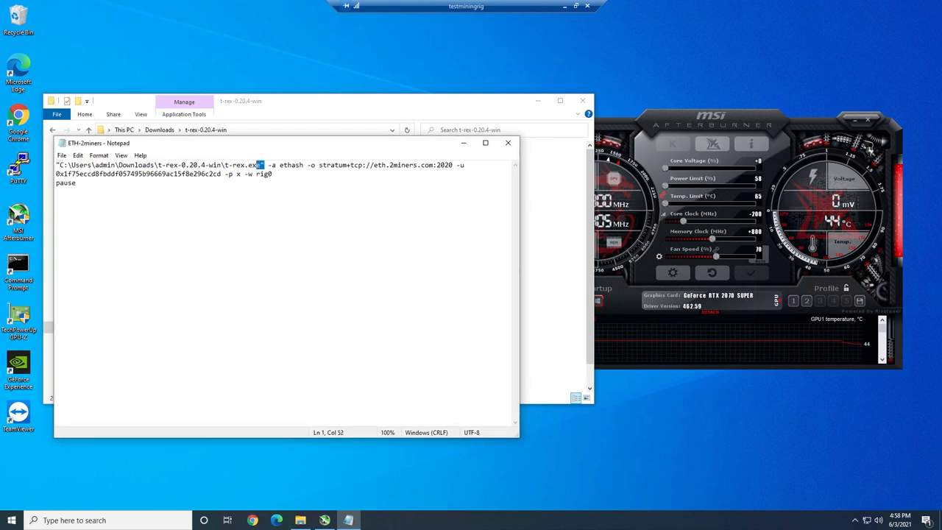
left_click(224, 165)
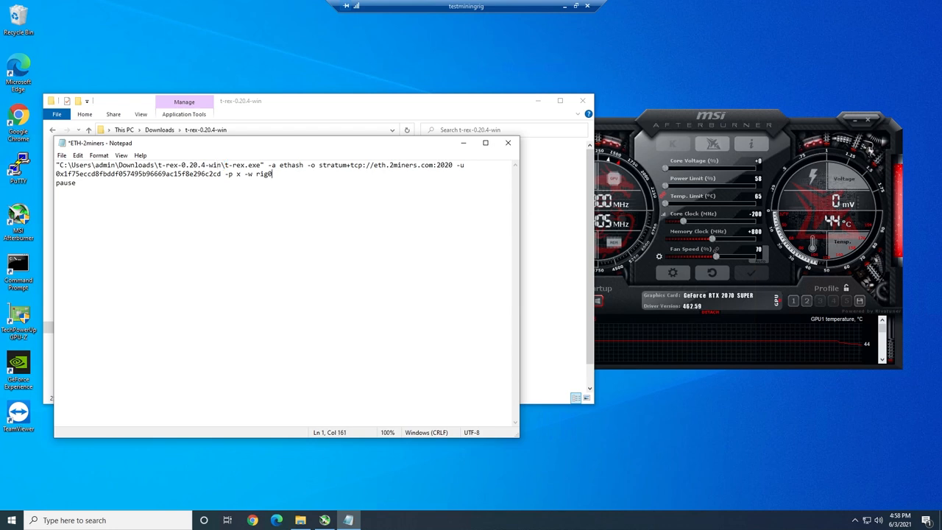
type("--lock")
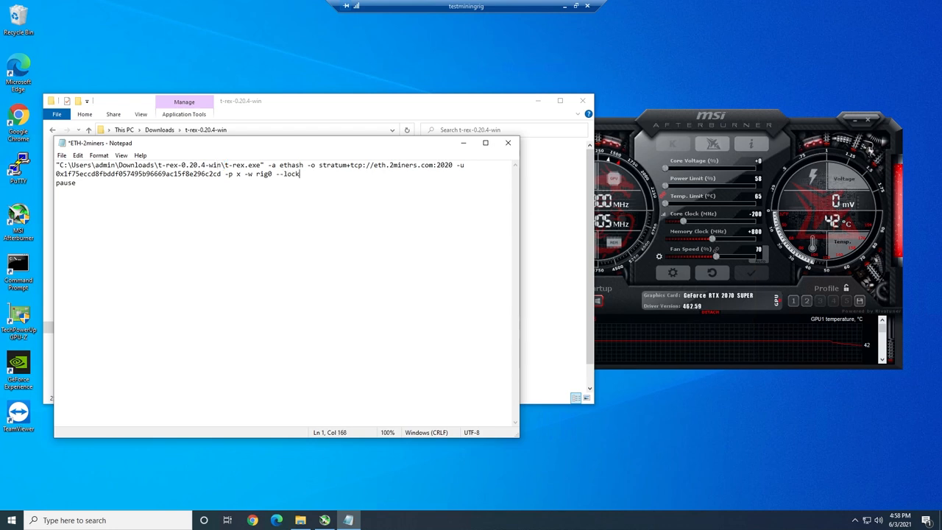
type("-ccloc")
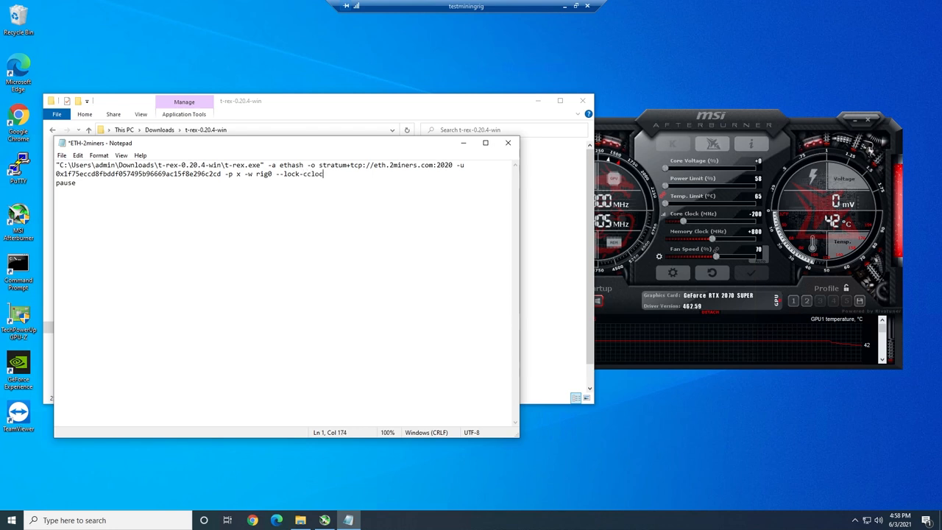
type("\" \"")
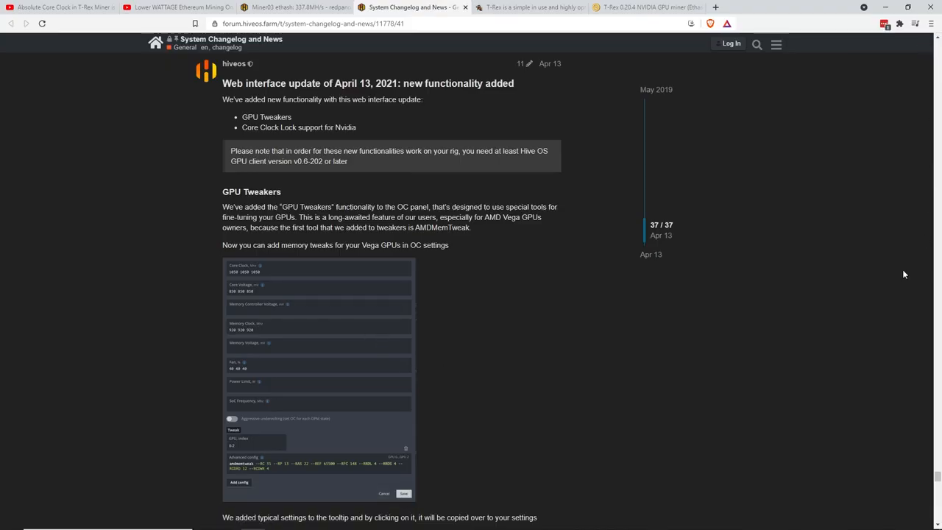
- Scroll the Hive OS changelog to the table suggesting core clock 1000–1050 for 2070s
scroll("down", 3)
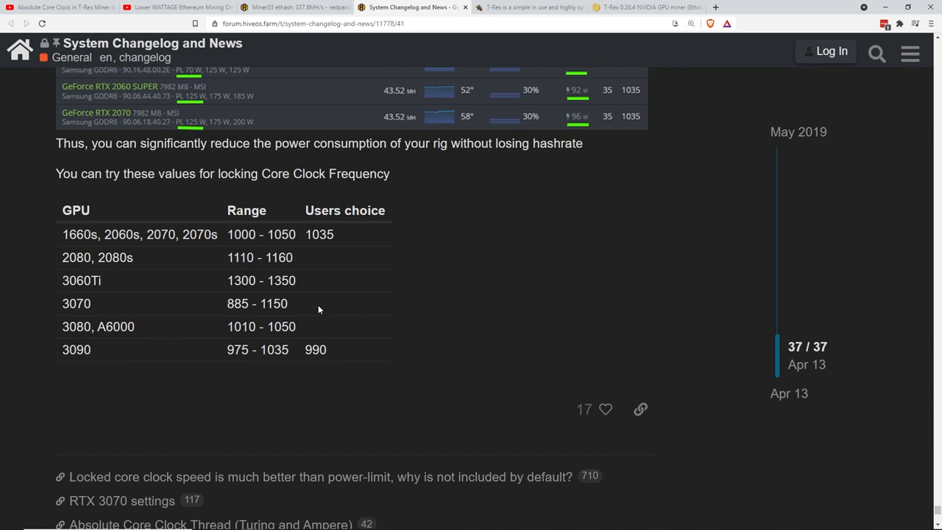
double_click(196, 234)
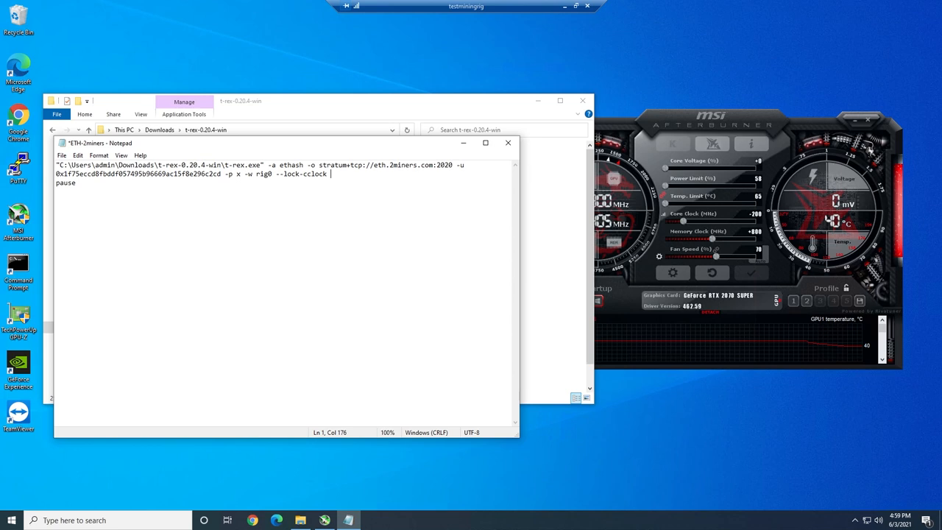
- Enter 1050 after --lock-cclock and run ETH-2miners as administrator
type("1050")
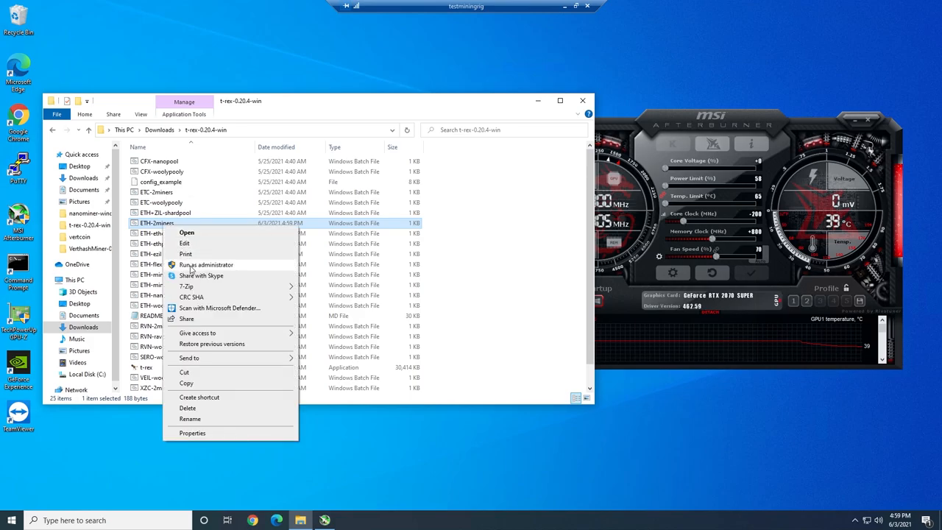
left_click(206, 264)
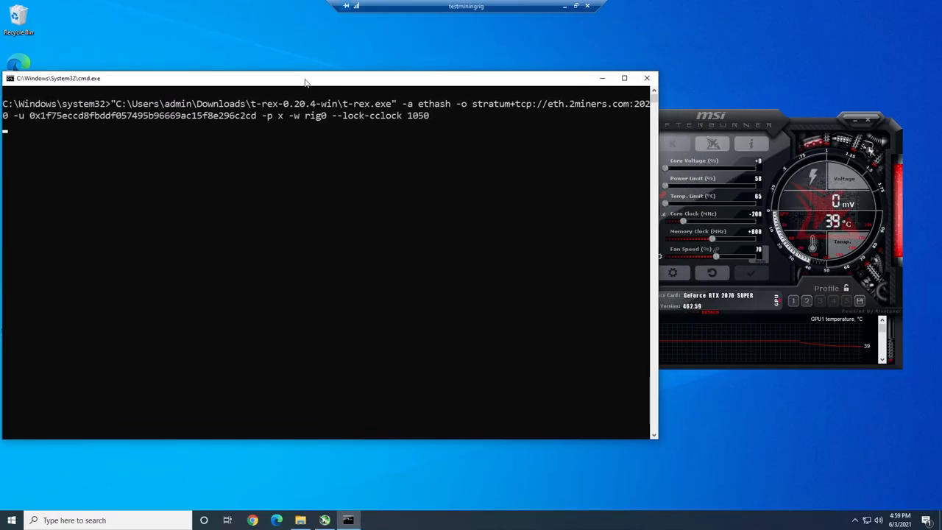
- Launch T-Rex and follow the console to ~42.76 MH/s at 108 W, core locked at 1050
key("enter")
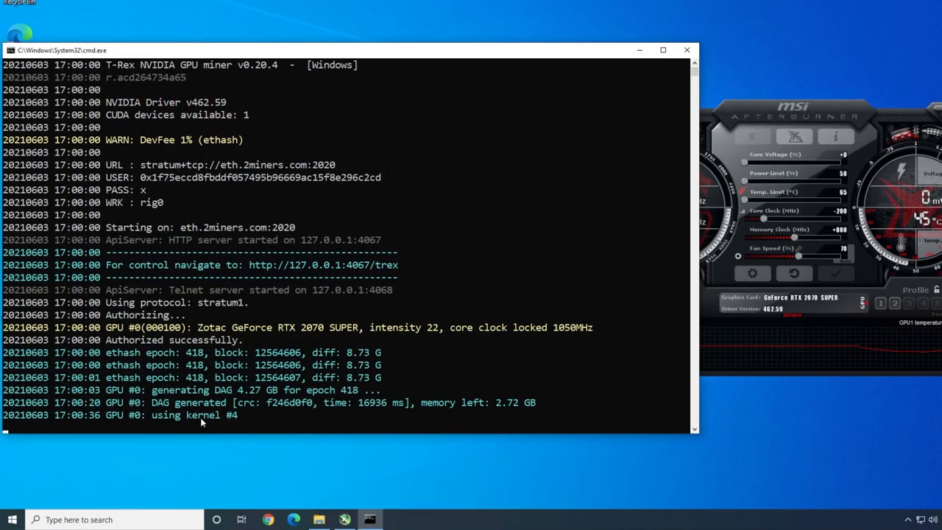
mouse_move(266, 415)
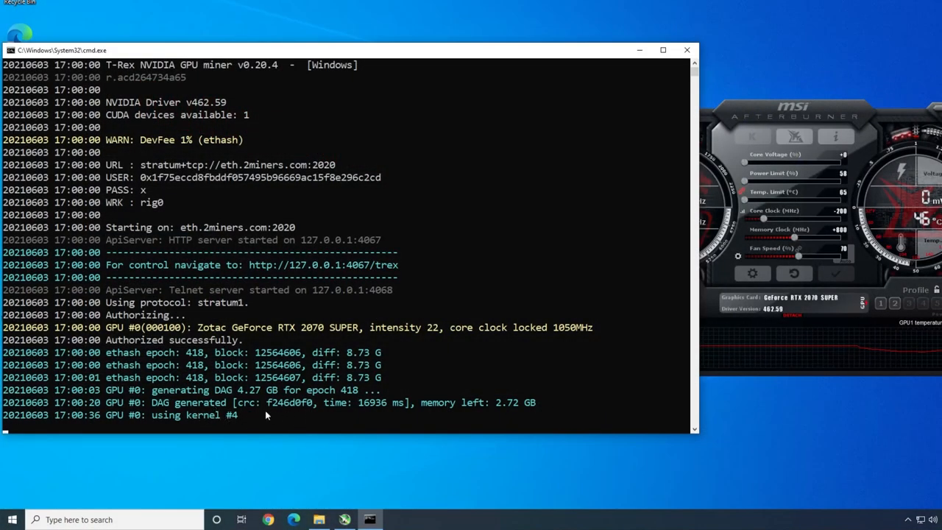
mouse_move(422, 471)
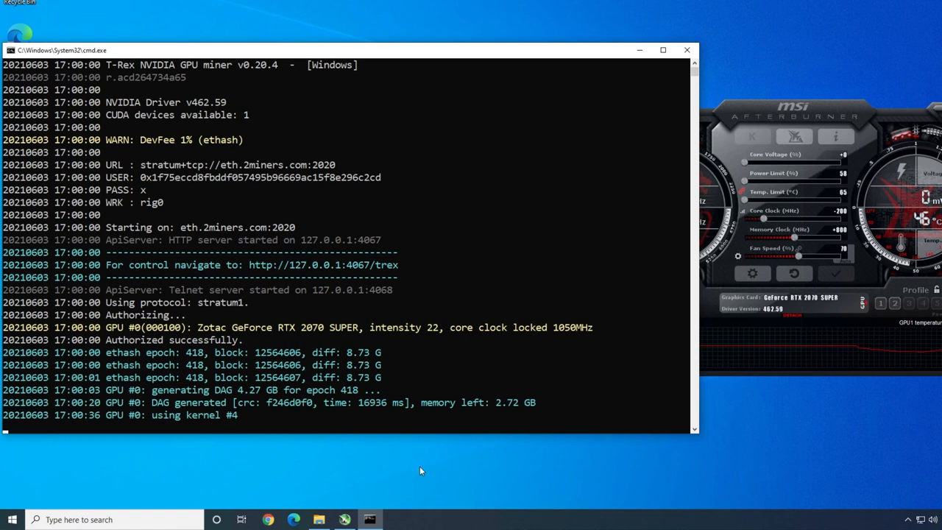
mouse_move(320, 439)
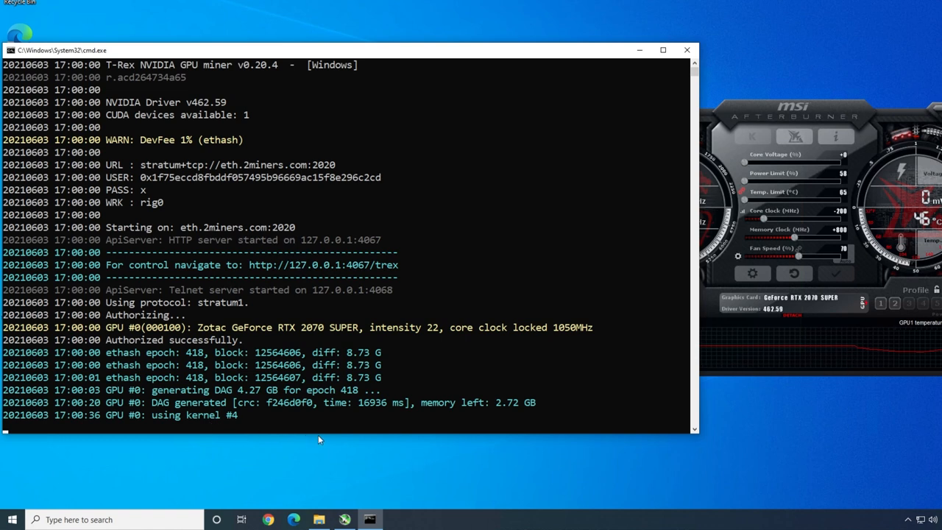
mouse_move(329, 440)
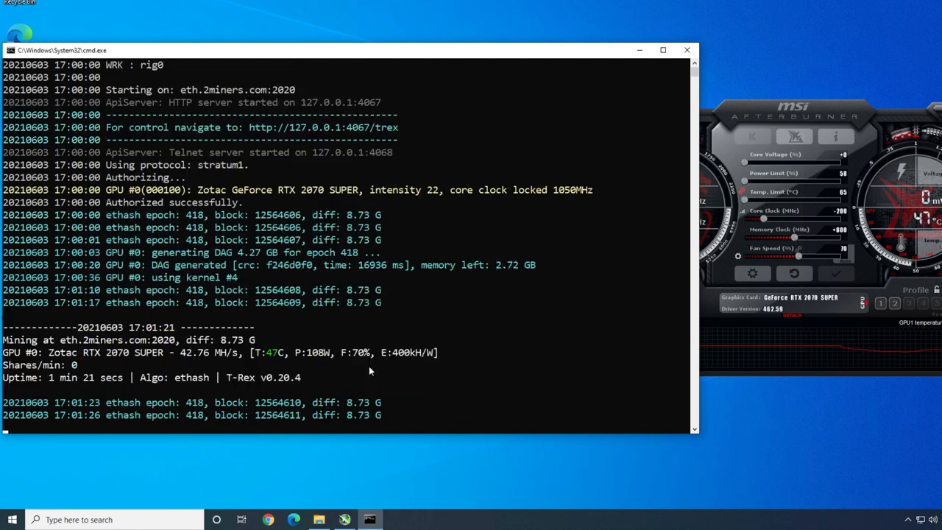
mouse_move(206, 364)
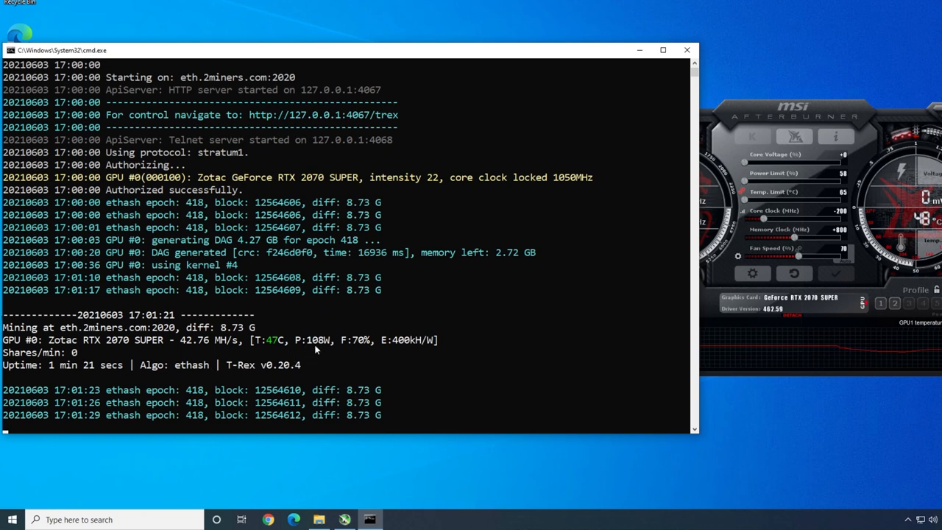
mouse_move(324, 349)
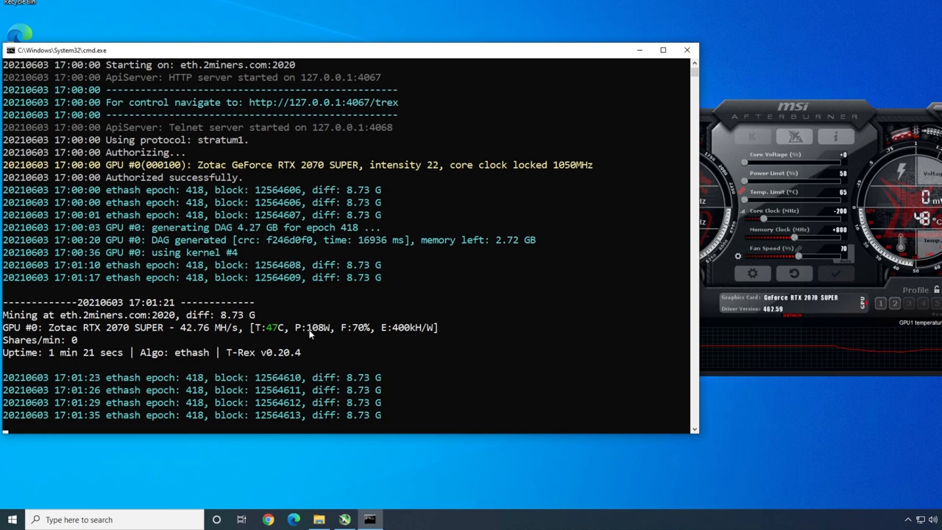
scroll("down", 3)
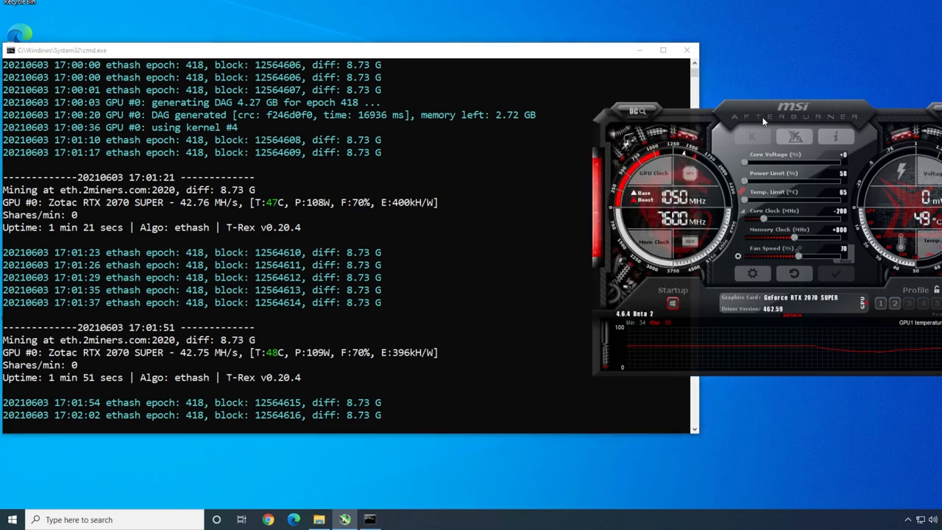
- Bring Afterburner's overclocking panel into view and raise the Core Clock offset up from -200
left_click_drag(766, 118, 736, 139)
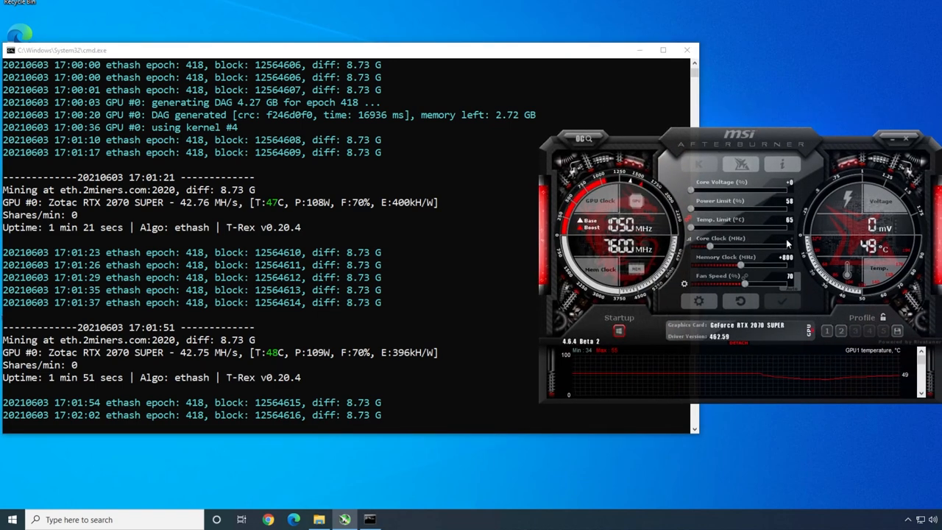
mouse_move(814, 252)
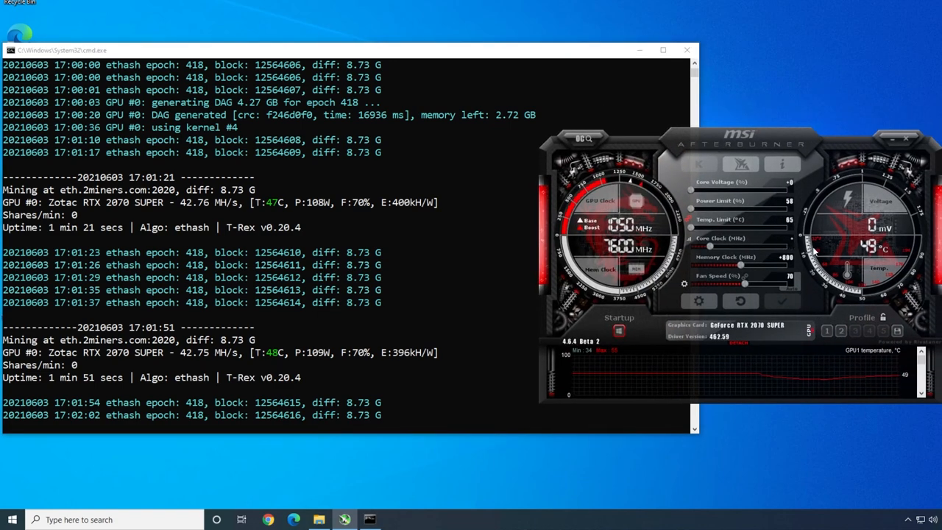
left_click(782, 301)
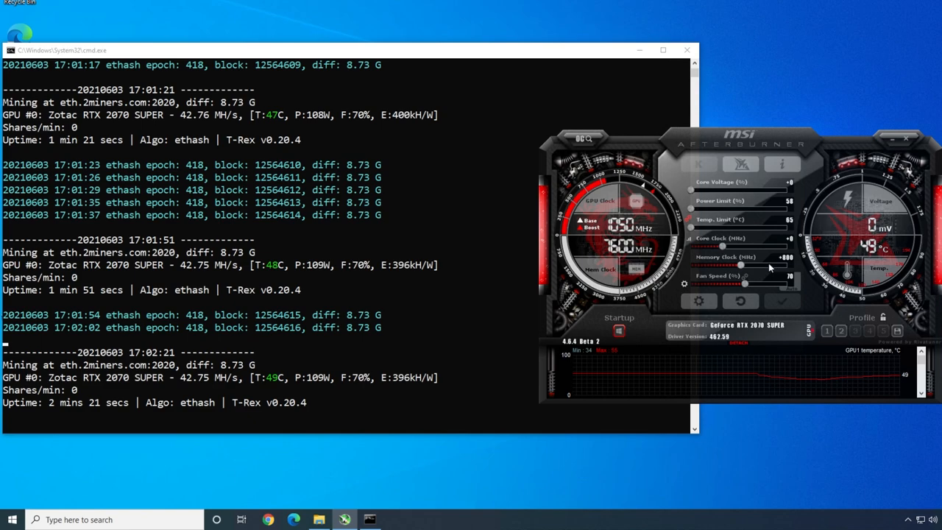
mouse_move(770, 267)
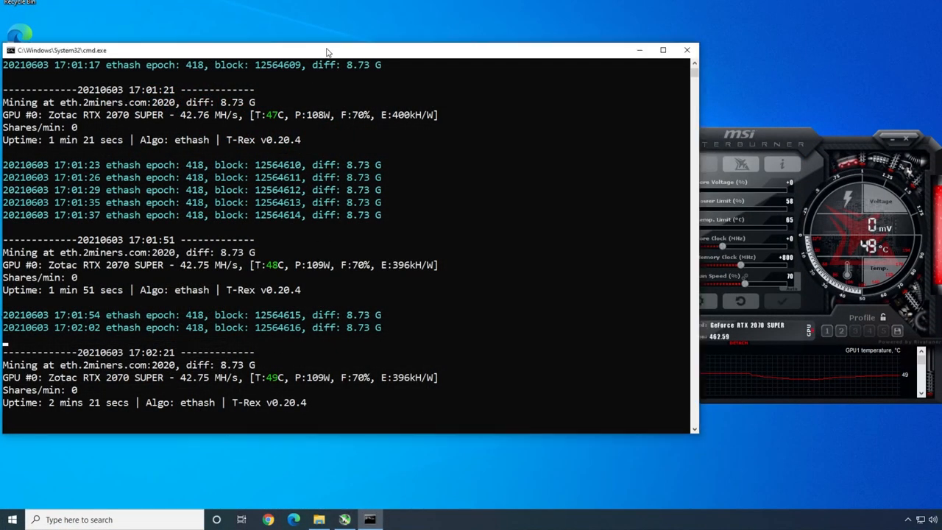
mouse_move(337, 402)
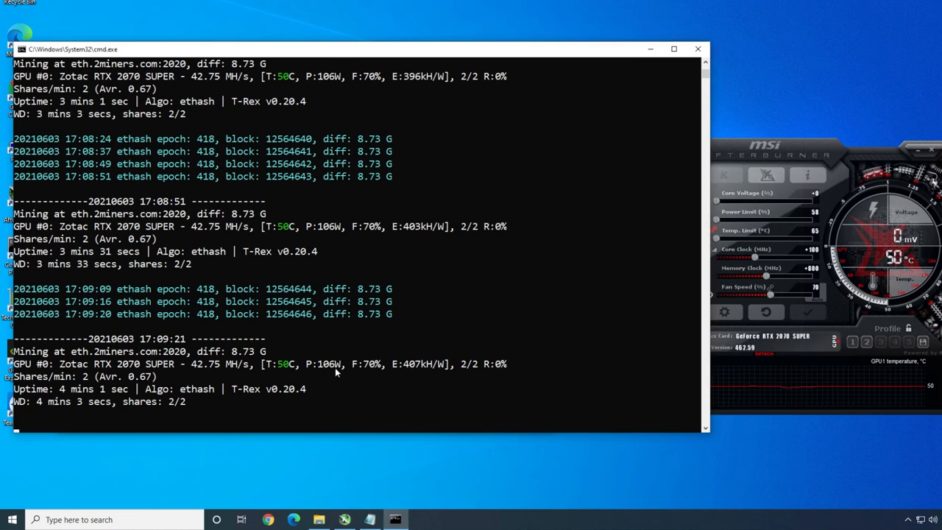
mouse_move(324, 372)
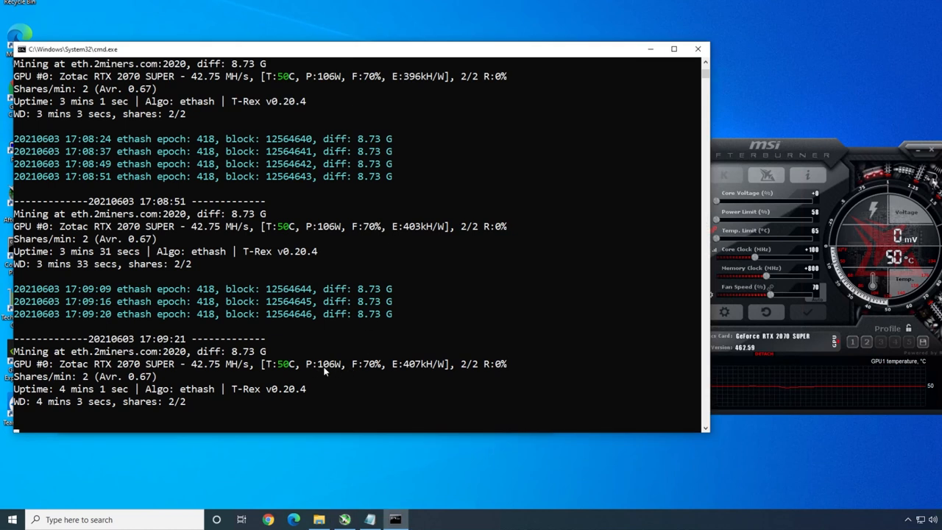
mouse_move(214, 373)
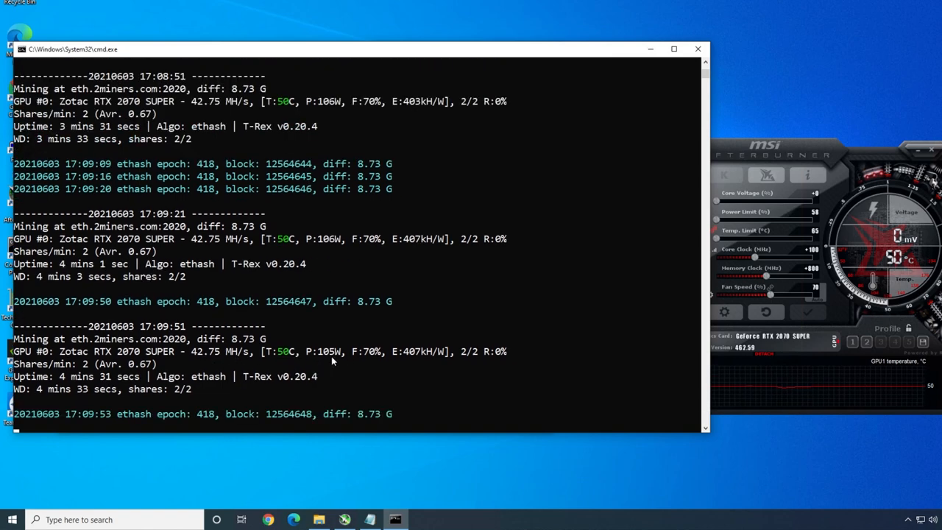
mouse_move(813, 259)
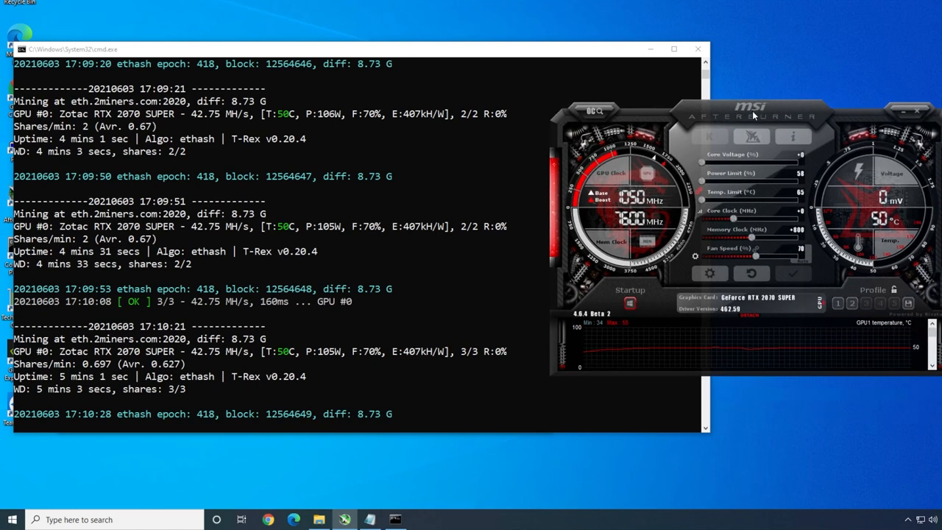
mouse_move(186, 512)
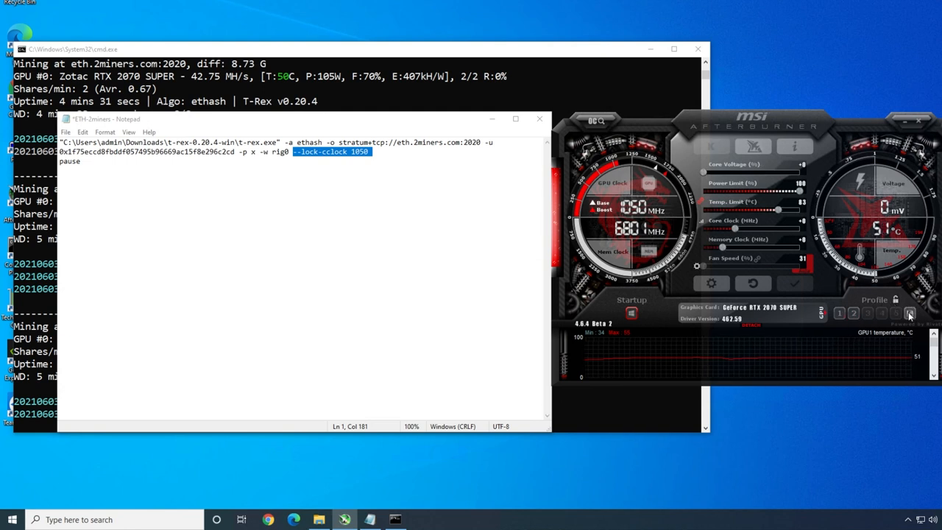
- Load and apply Afterburner Profile 2 with 58% power limit and +800 memory clock
left_click(853, 313)
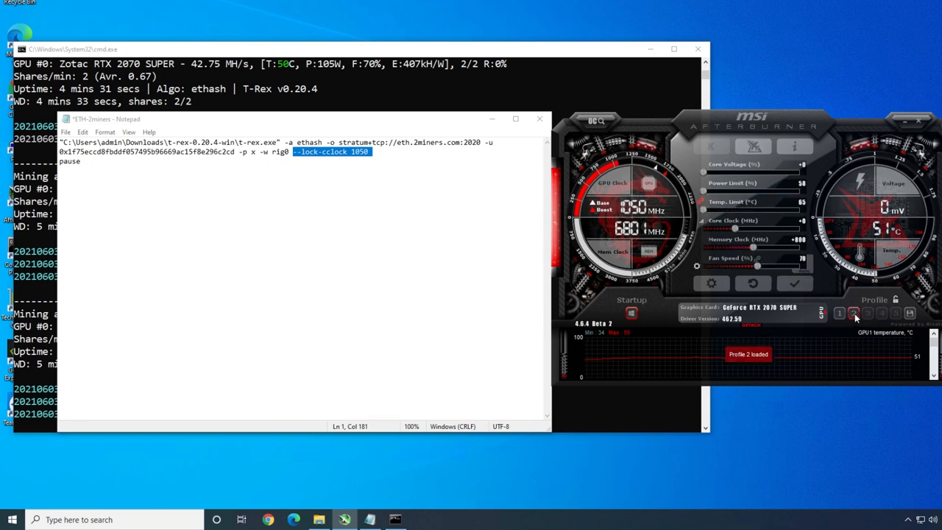
left_click(853, 313)
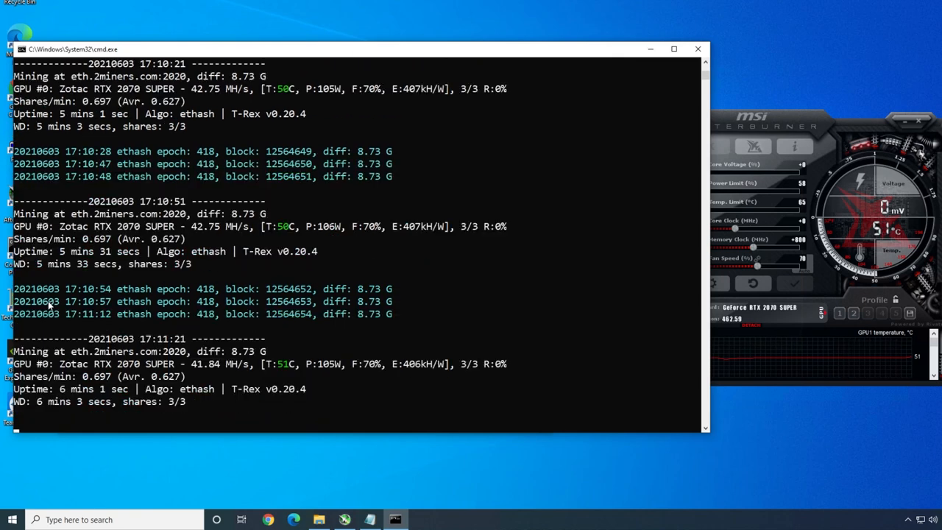
mouse_move(368, 238)
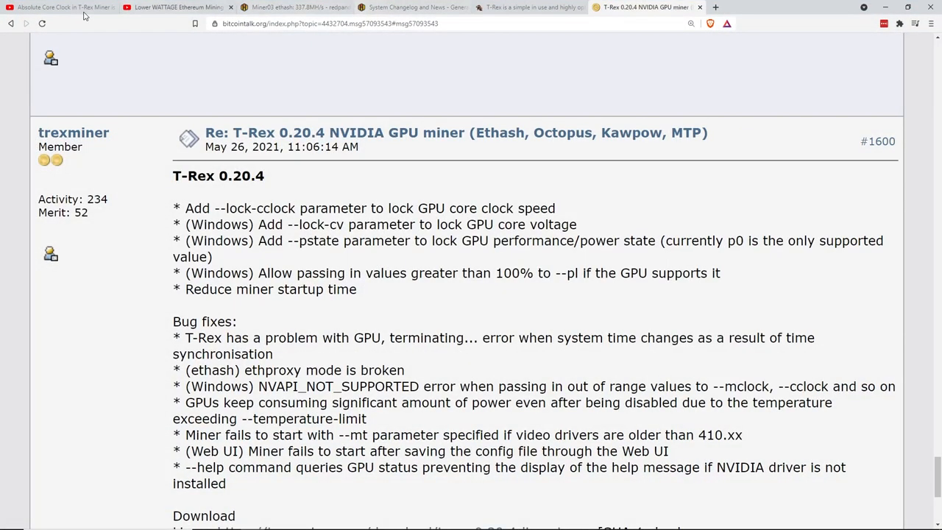
- Highlight the --lock-cclock changelog lines, then view the Hive OS Miner03 dashboard
left_click(361, 240)
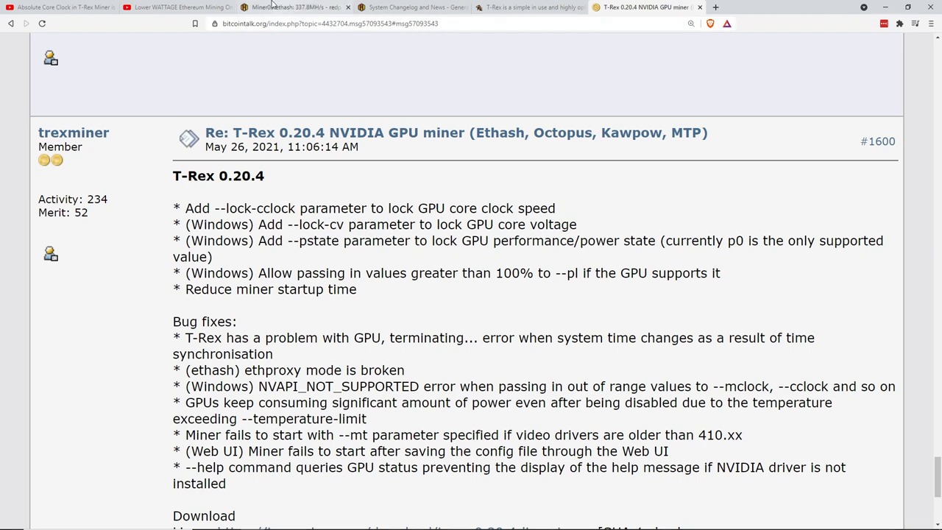
left_click_drag(172, 209, 329, 225)
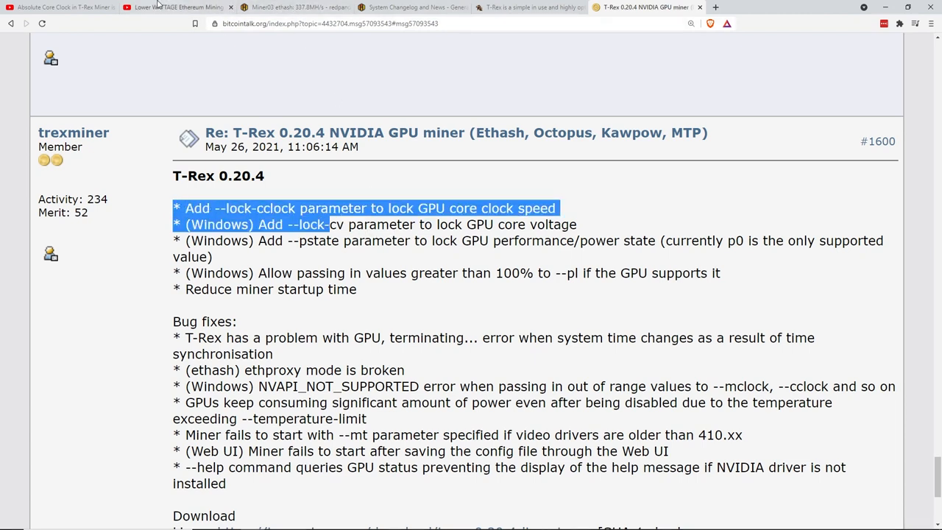
left_click(59, 7)
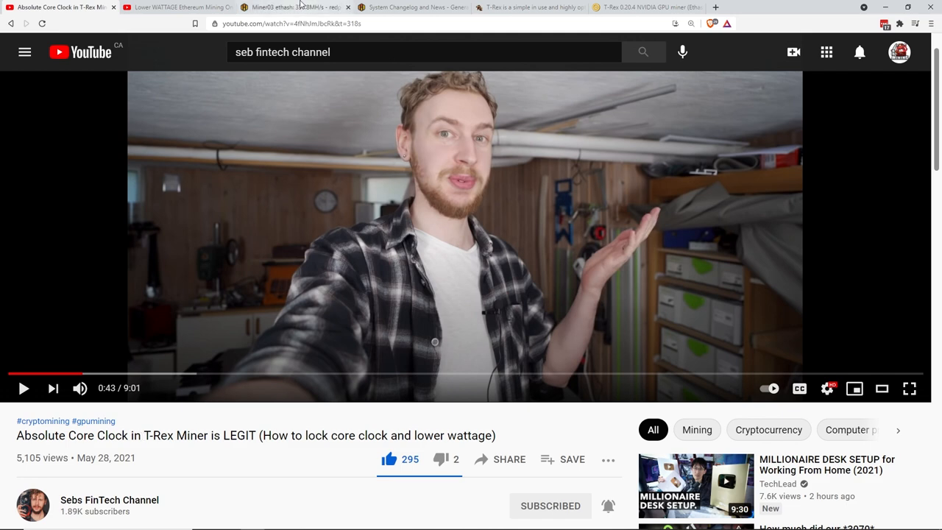
left_click(290, 7)
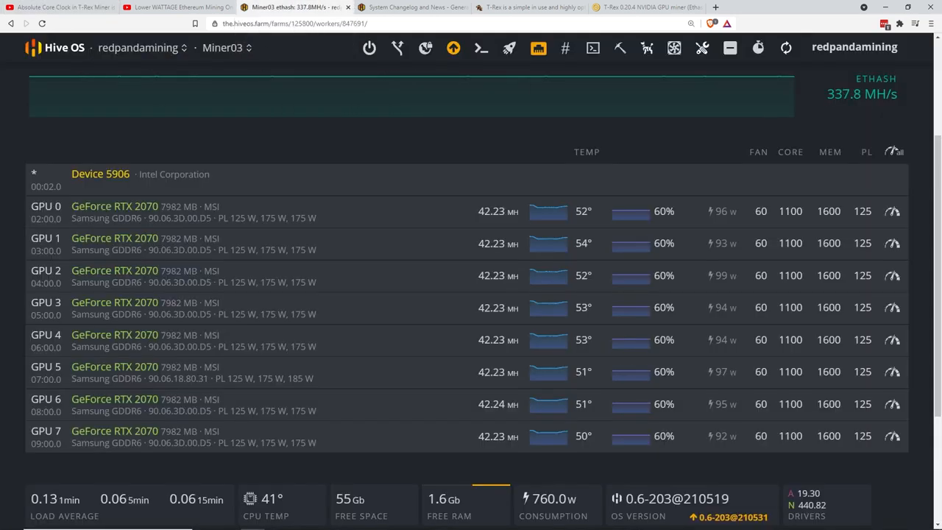